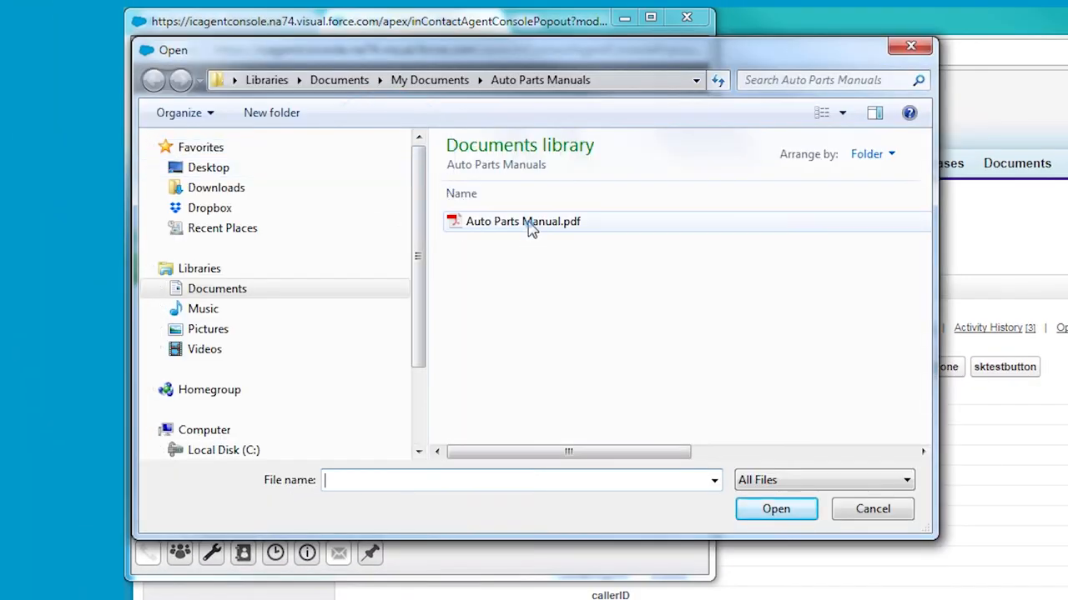
# Open Auto Parts Manual.pdf from the Auto Parts Manuals folder.
pyautogui.click(775, 509)
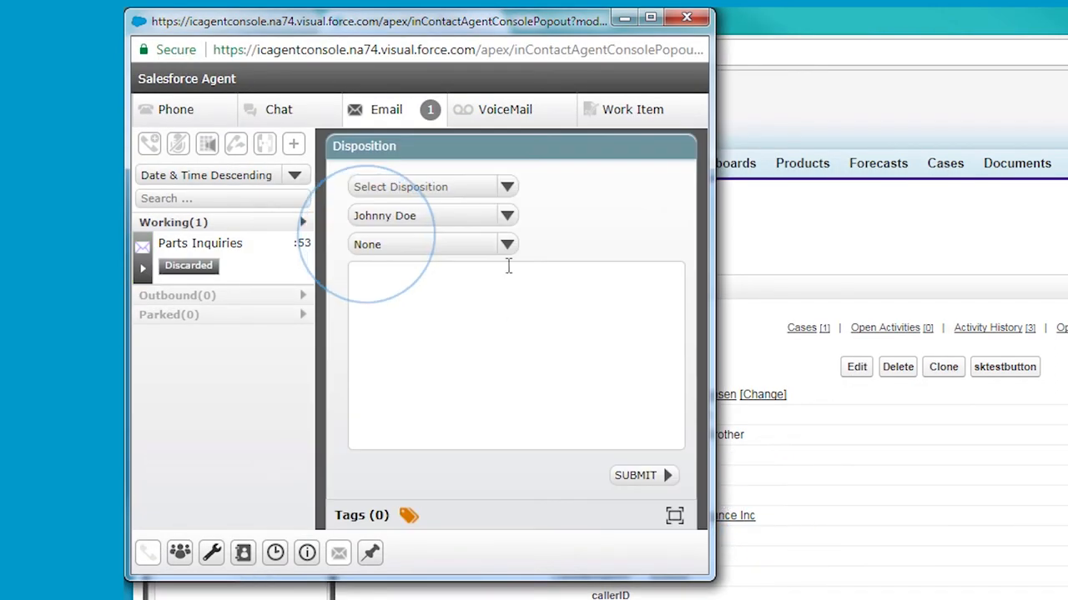
# Set the disposition to Sent Parts Manual and add the Flux Capacitor tag.
pyautogui.click(430, 186)
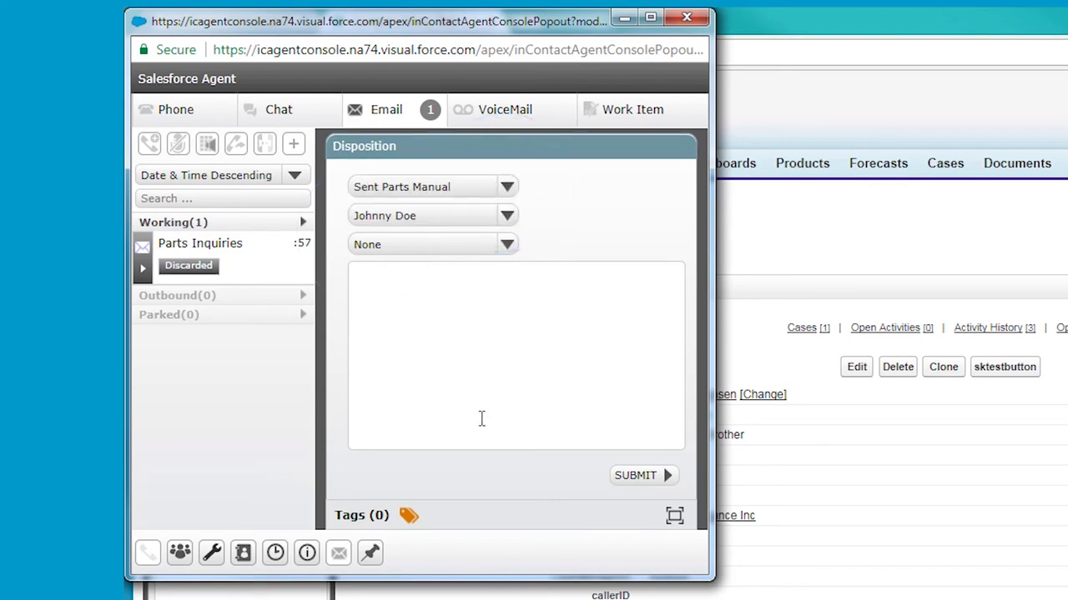
pyautogui.click(409, 515)
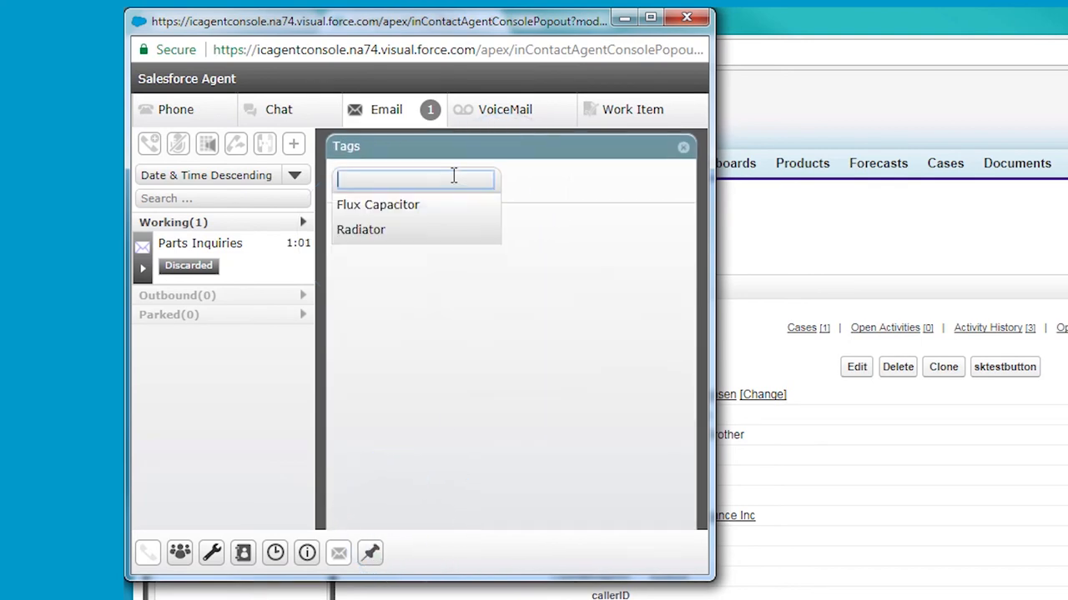
pyautogui.click(684, 133)
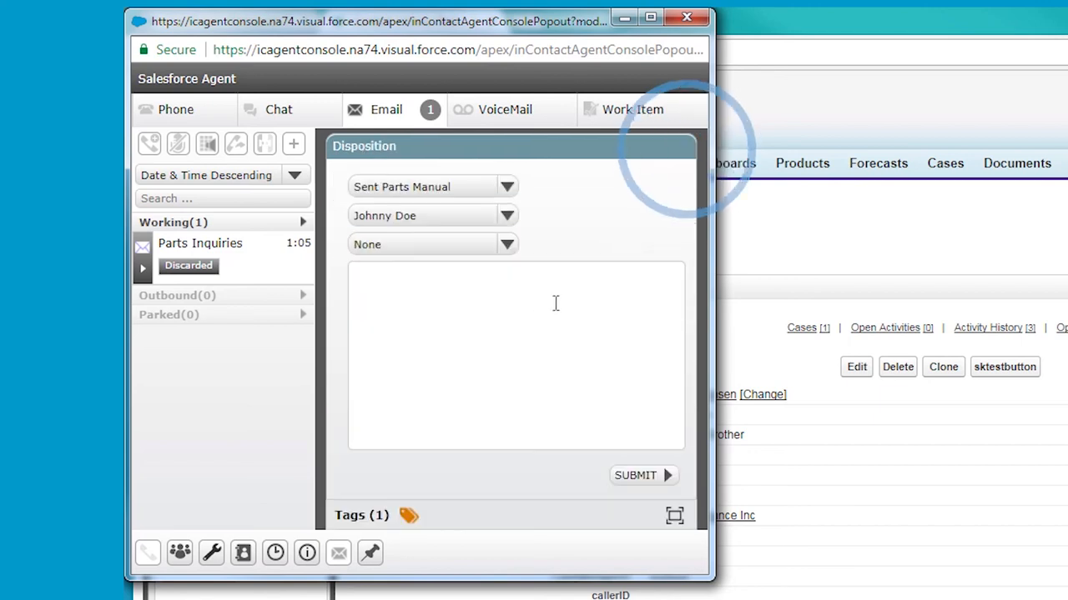
# Type the note 'Johnny needed the parts manual for his Flux Capacitor'.
pyautogui.write('Johnny need')
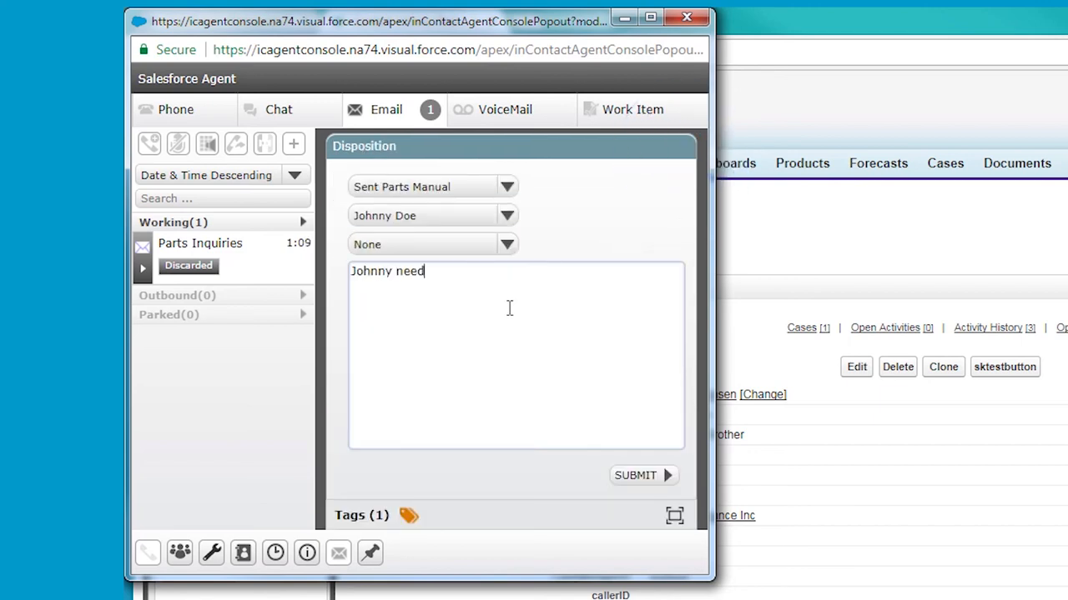
pyautogui.write('ed the parts manual')
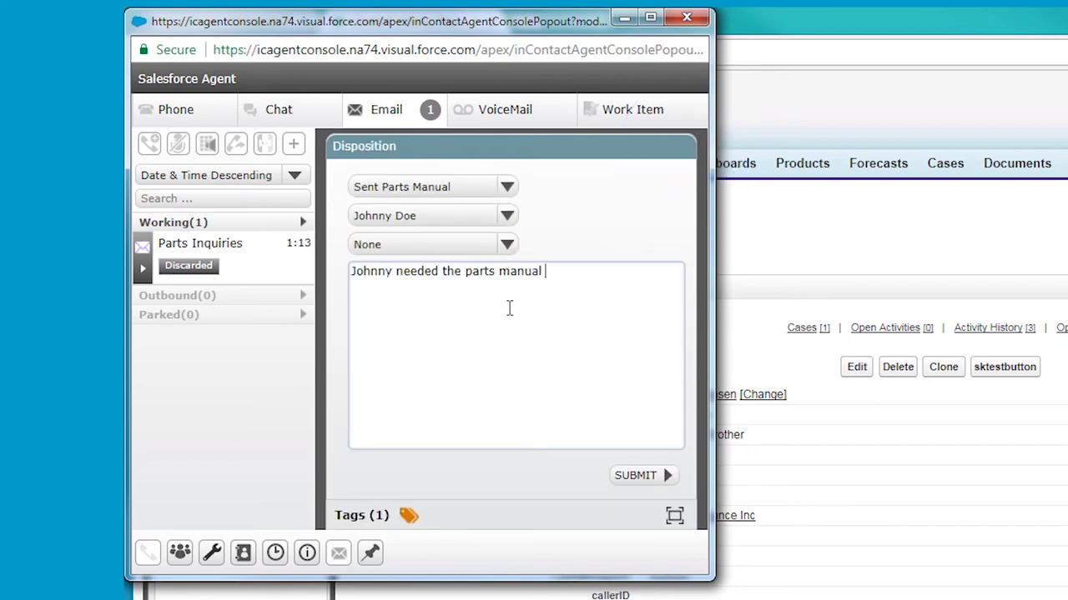
pyautogui.write('for his Flux Capacitor')
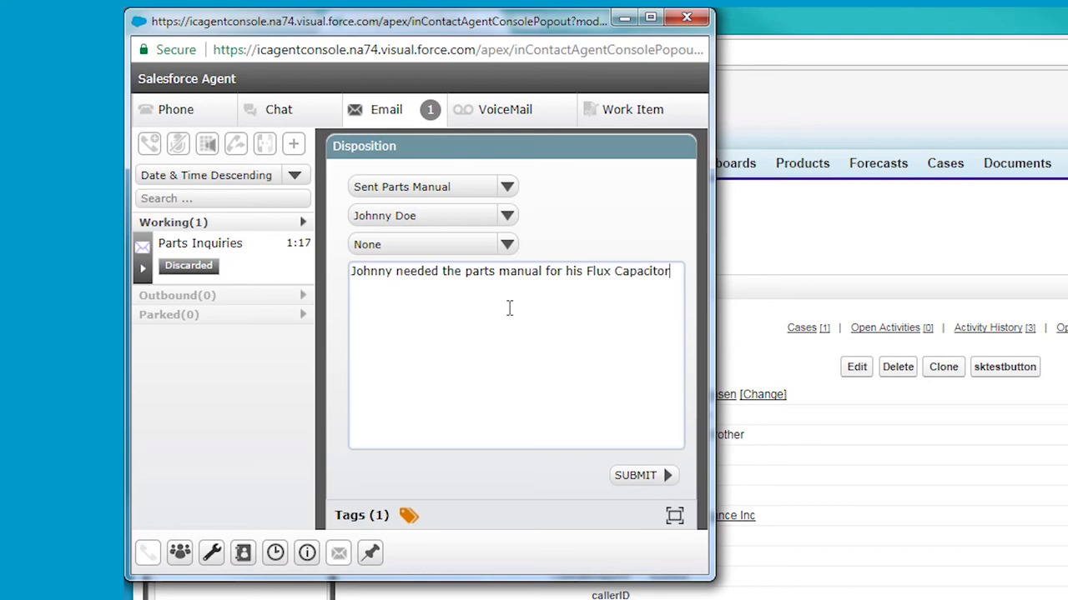